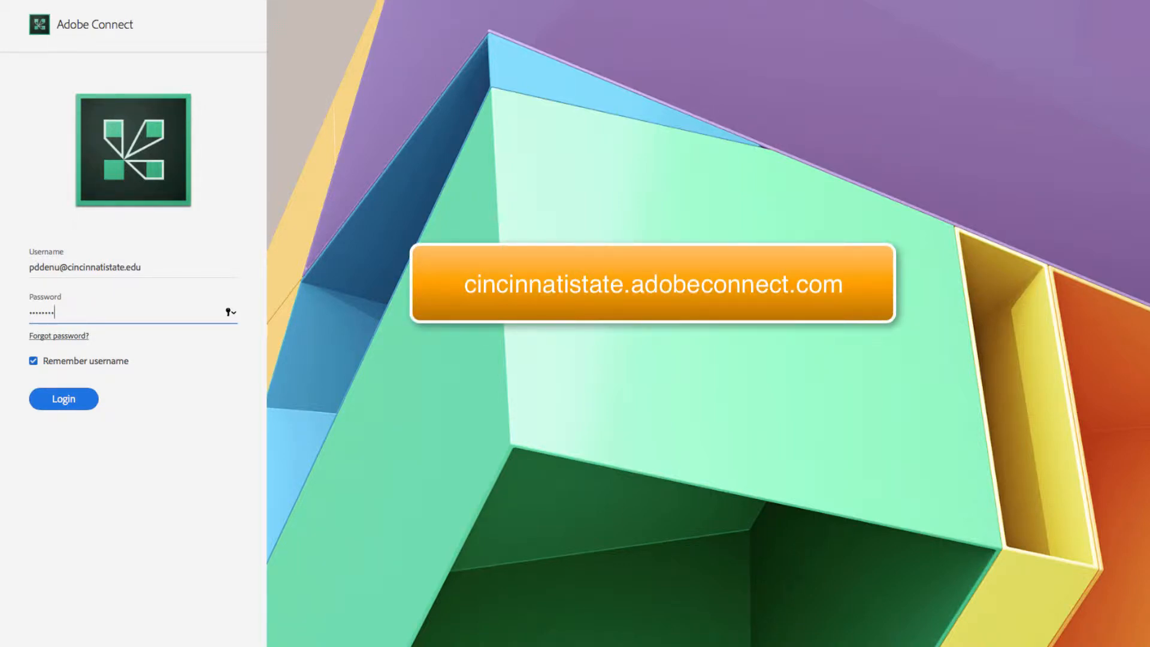
Sign in to the school Adobe Connect account, retrying after the password error.
{"action": "left_click", "coordinate": [63, 399]}
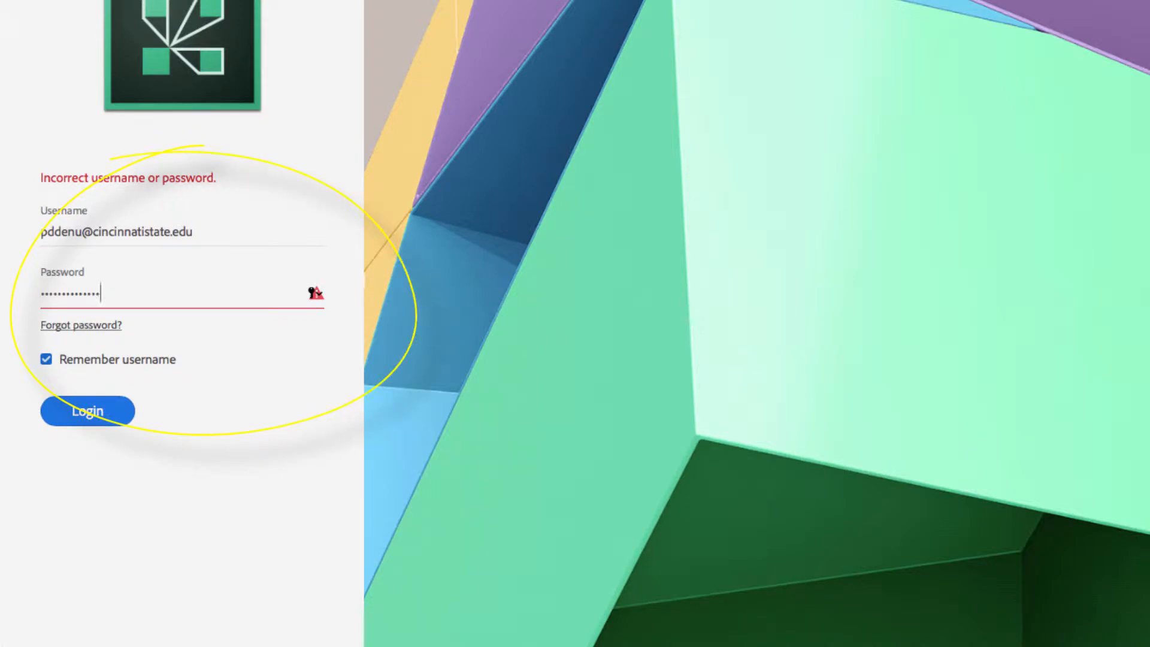
{"action": "left_click", "coordinate": [86, 409]}
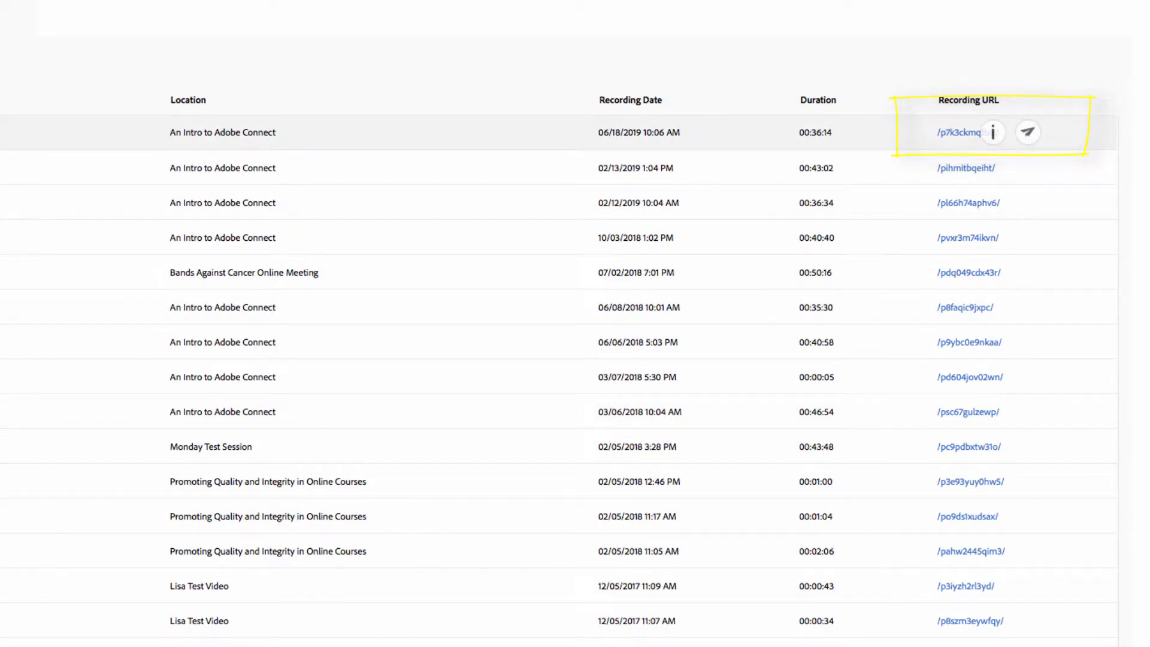
List the An Intro to Adobe Connect recordings and choose Make Offline for the 2019 one.
{"action": "left_click", "coordinate": [993, 133]}
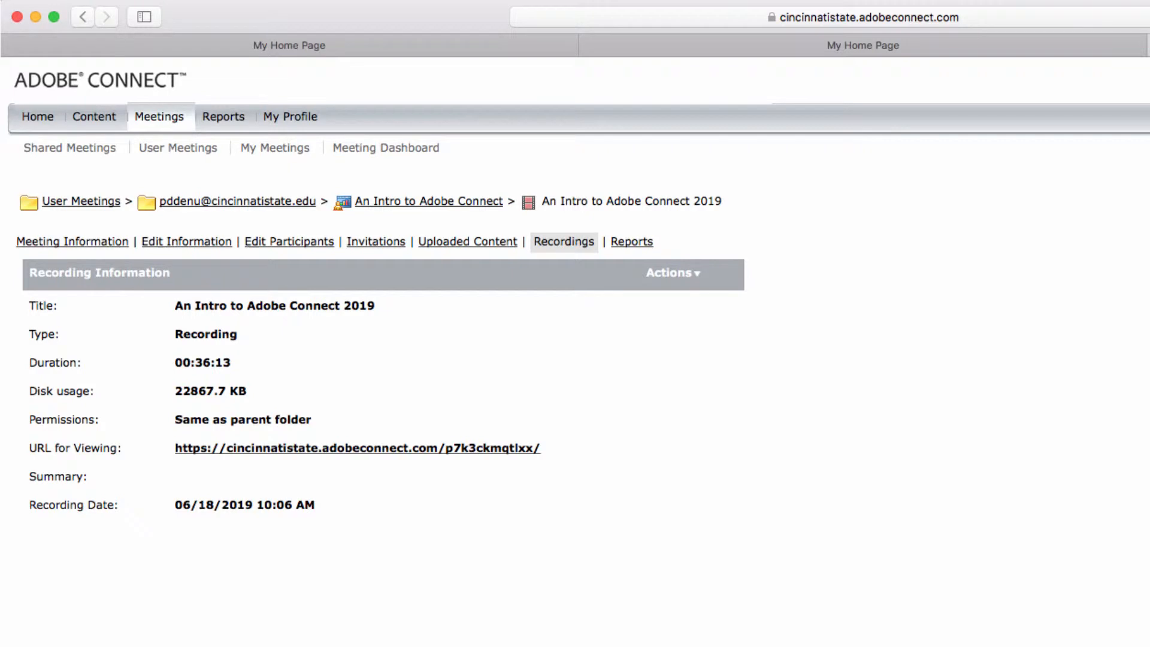
{"action": "left_click", "coordinate": [563, 241]}
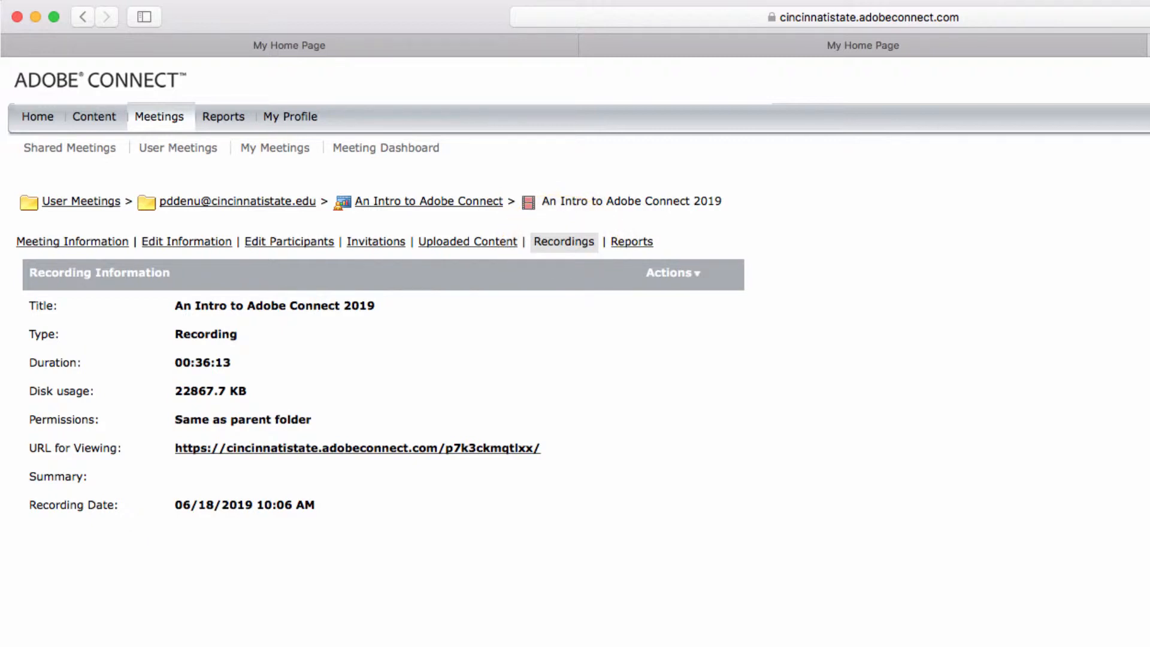
{"action": "left_click", "coordinate": [427, 201]}
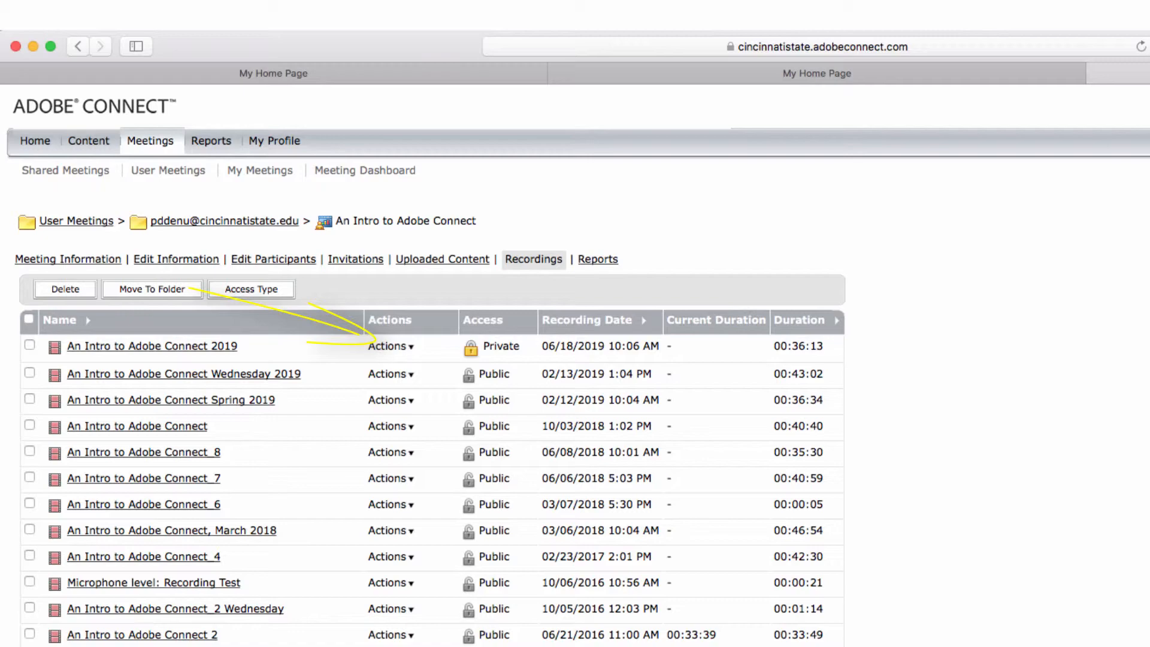
{"action": "left_click", "coordinate": [391, 345]}
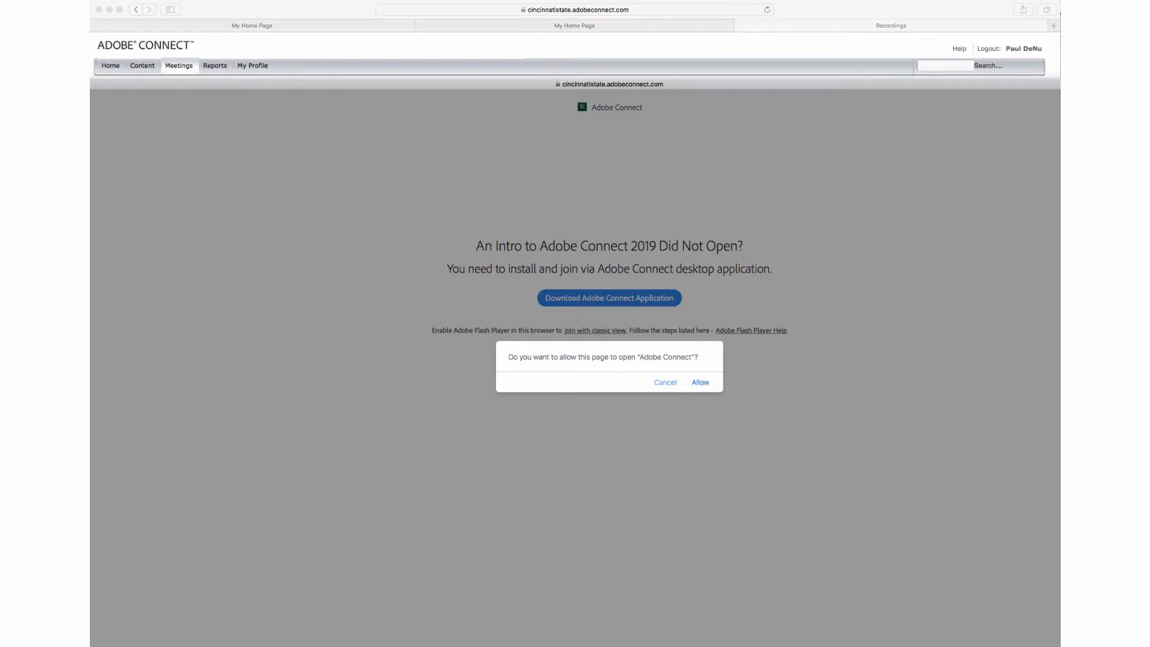
Allow the browser to launch the Adobe Connect desktop application for the 2019 recording.
{"action": "left_click", "coordinate": [699, 382]}
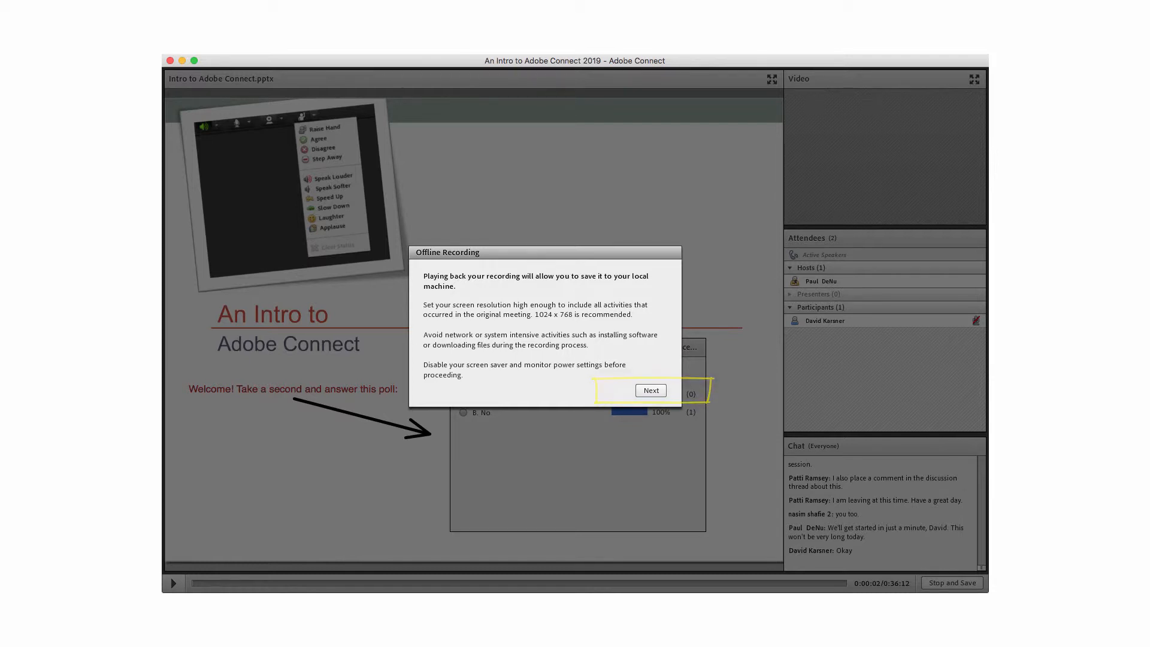
Proceed with the offline recording as an MP4 file using the HD preset.
{"action": "left_click", "coordinate": [650, 390]}
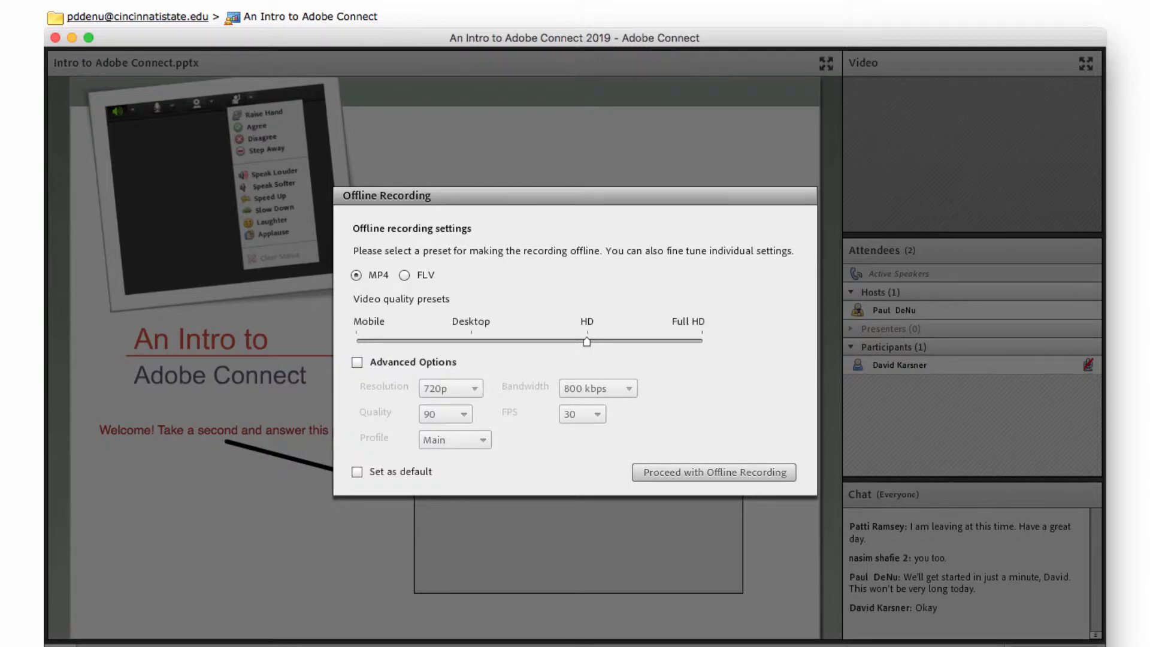
{"action": "left_click", "coordinate": [712, 472]}
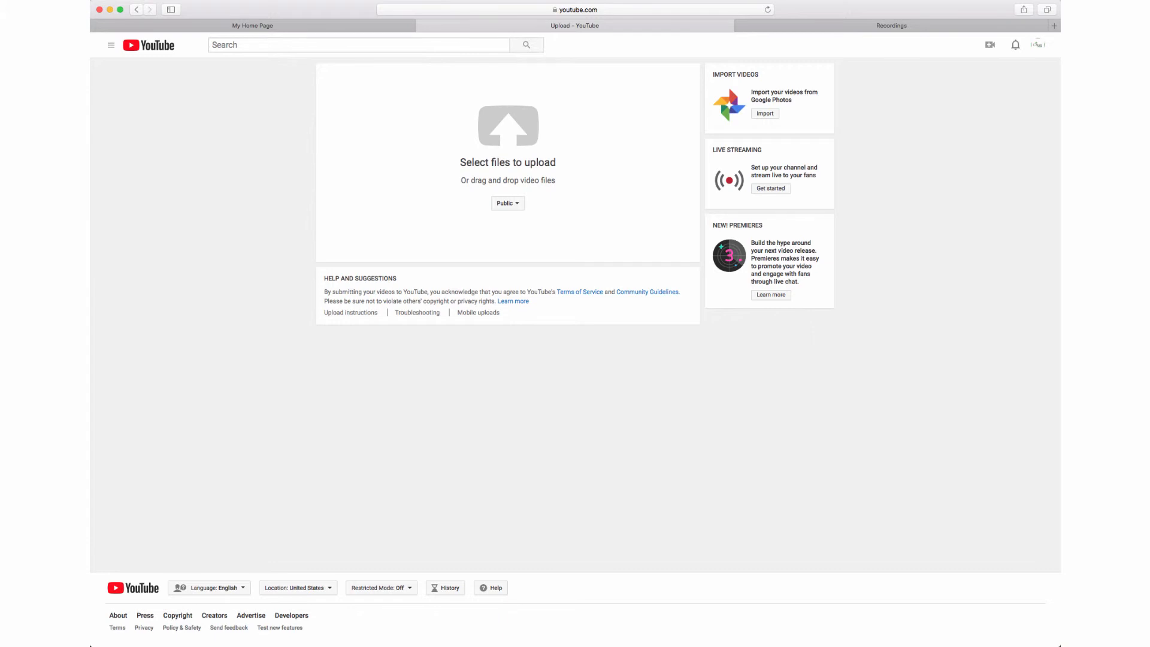
Upload the saved An Intro to Adobe Connect 2019 MP4 to YouTube.
{"action": "left_click", "coordinate": [1055, 59]}
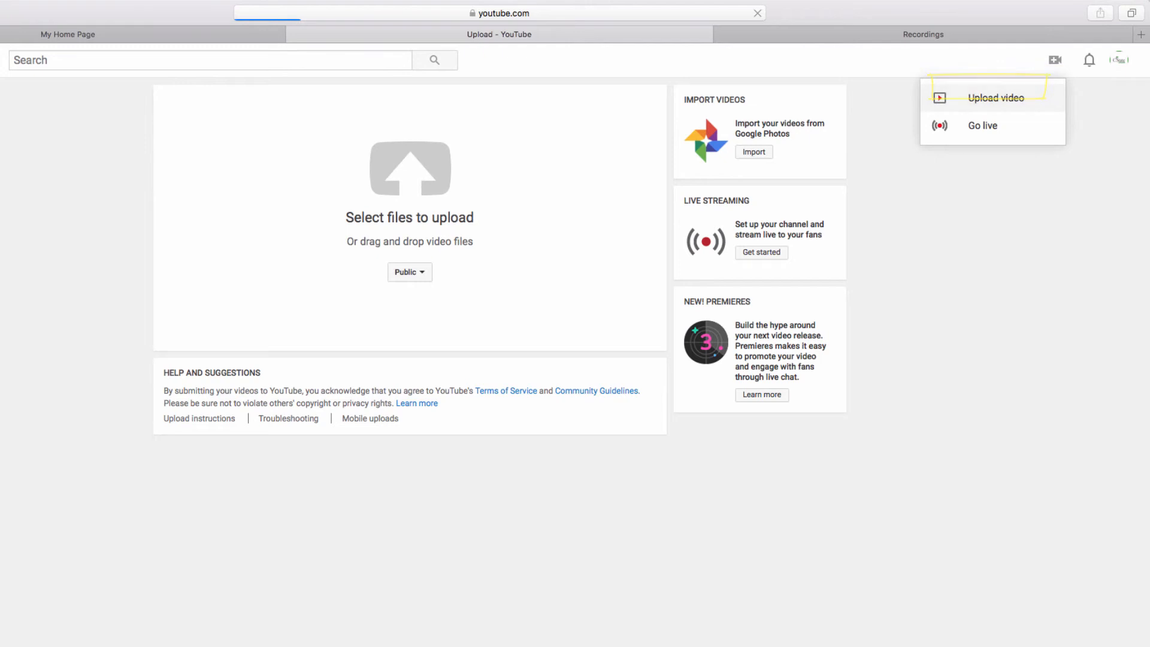
{"action": "left_click", "coordinate": [995, 97]}
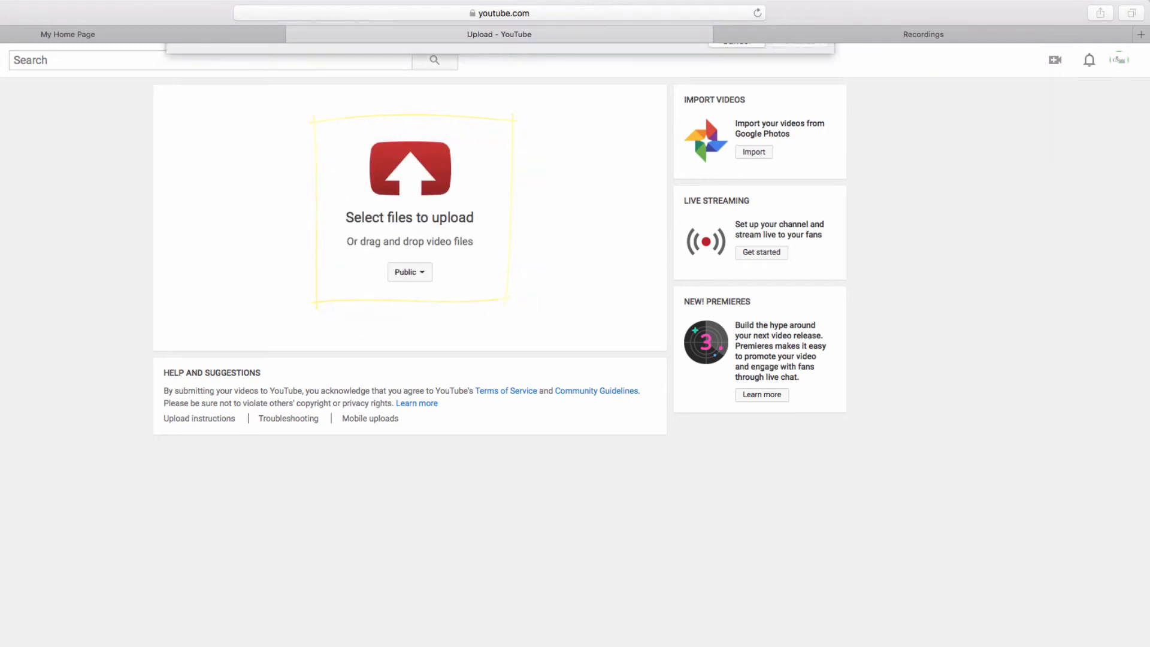
{"action": "left_click", "coordinate": [409, 169]}
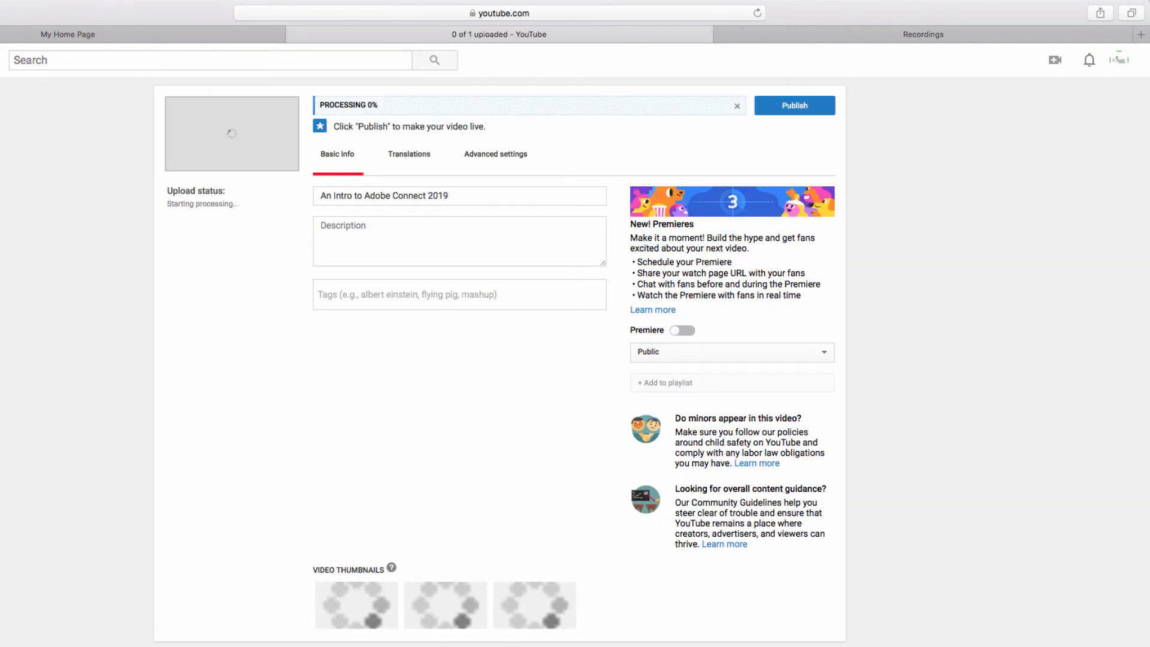
Return to the Adobe Connect My Recordings list while the YouTube upload continues.
{"action": "left_click", "coordinate": [922, 34]}
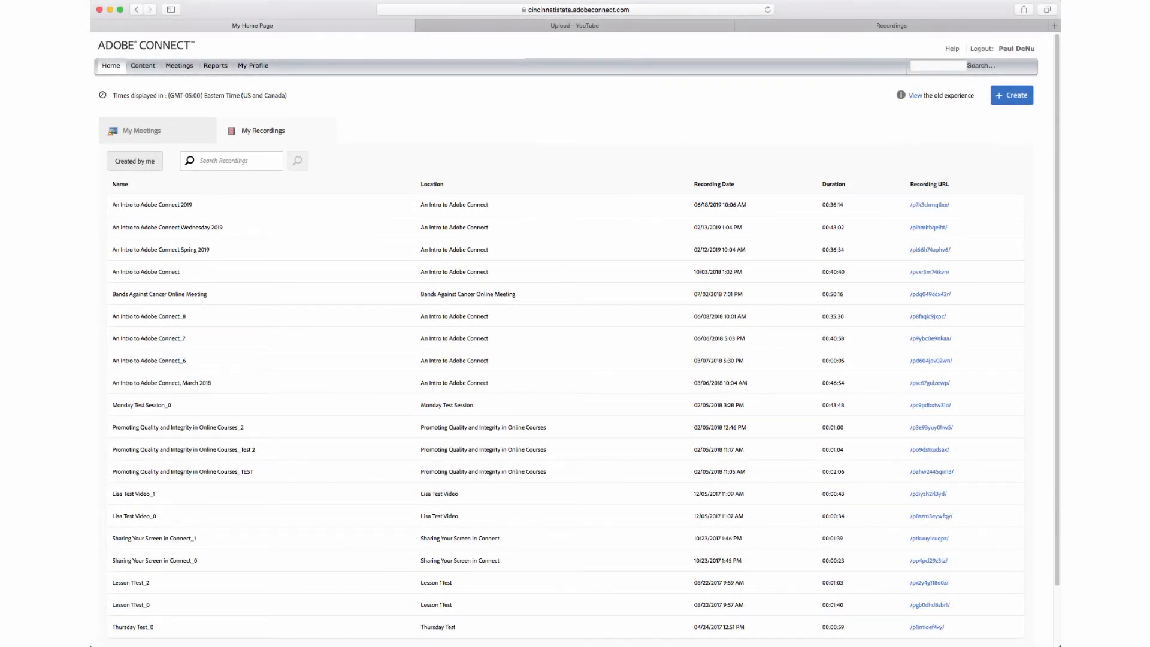